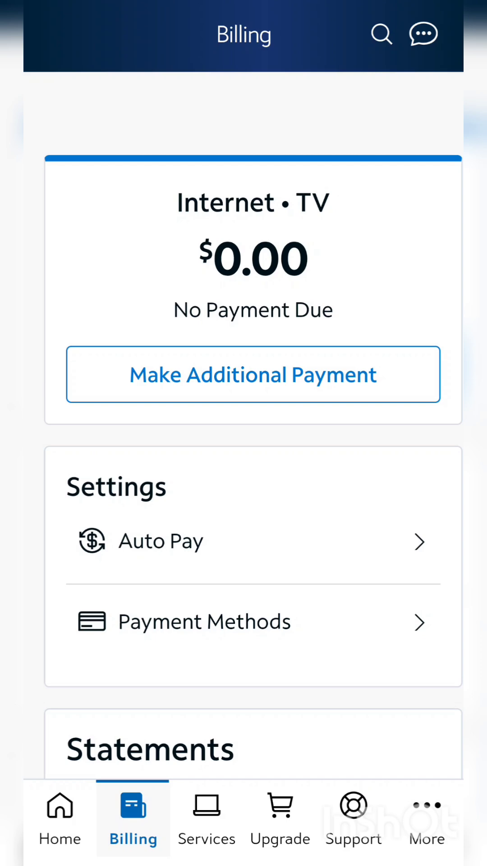
Step: Switch from billing to the Services tab and scroll to the internet connection status and plan
{"action": "left_click", "coordinate": [205, 817]}
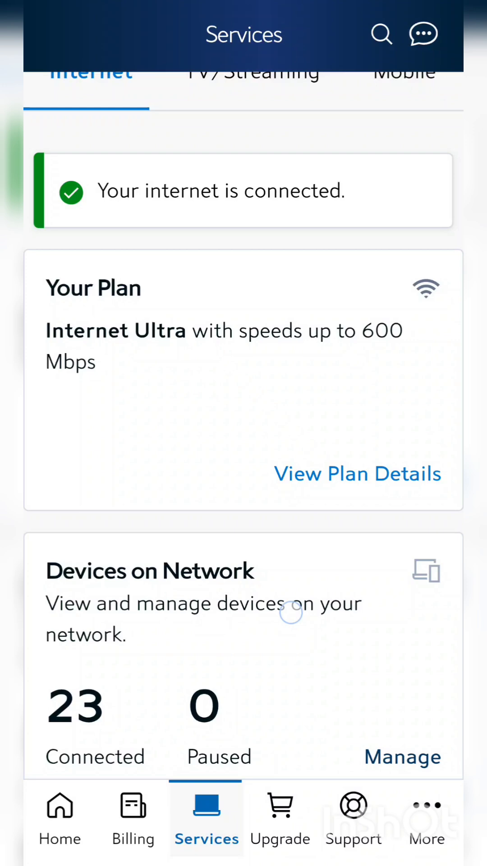
{"action": "scroll", "scroll_direction": "down", "scroll_amount": 3}
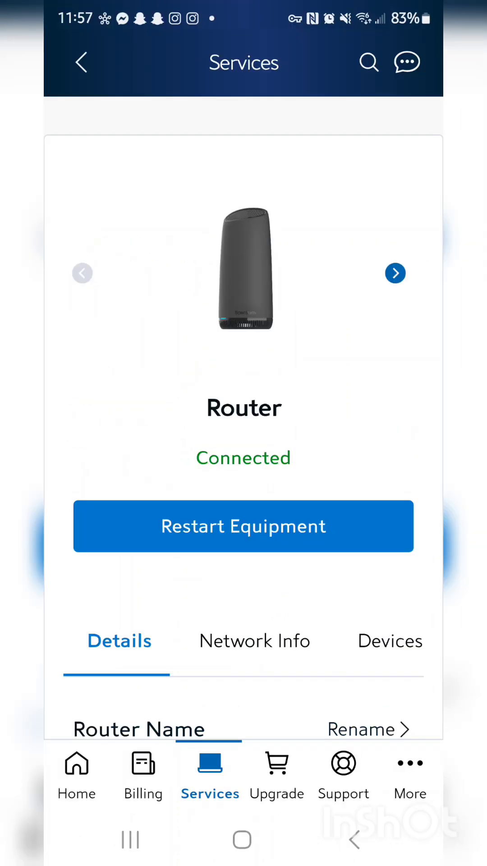
{"action": "scroll", "scroll_direction": "down", "scroll_amount": 3}
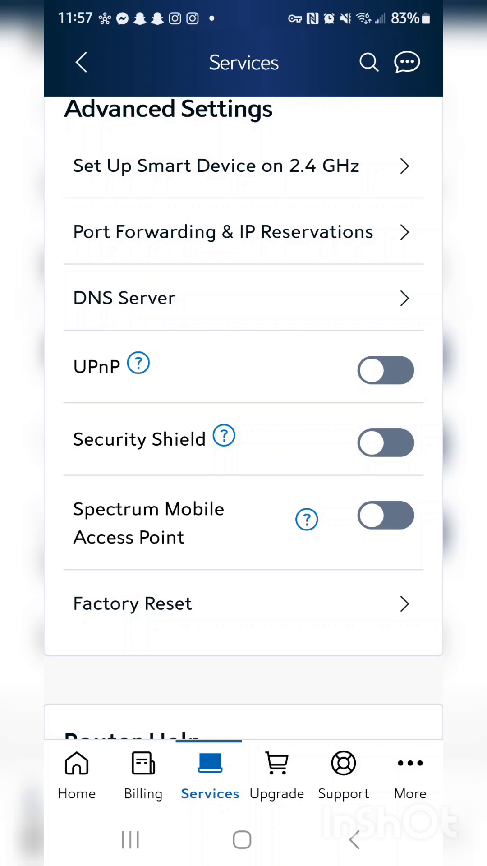
{"action": "scroll", "scroll_direction": "up", "scroll_amount": 3}
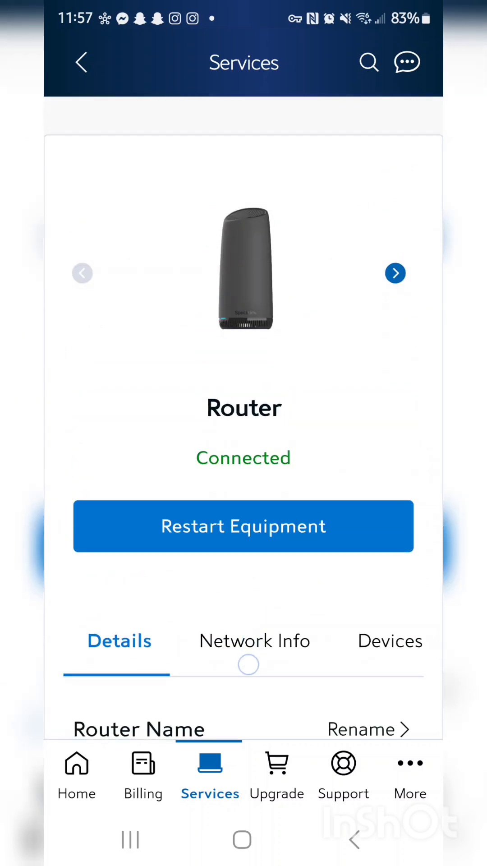